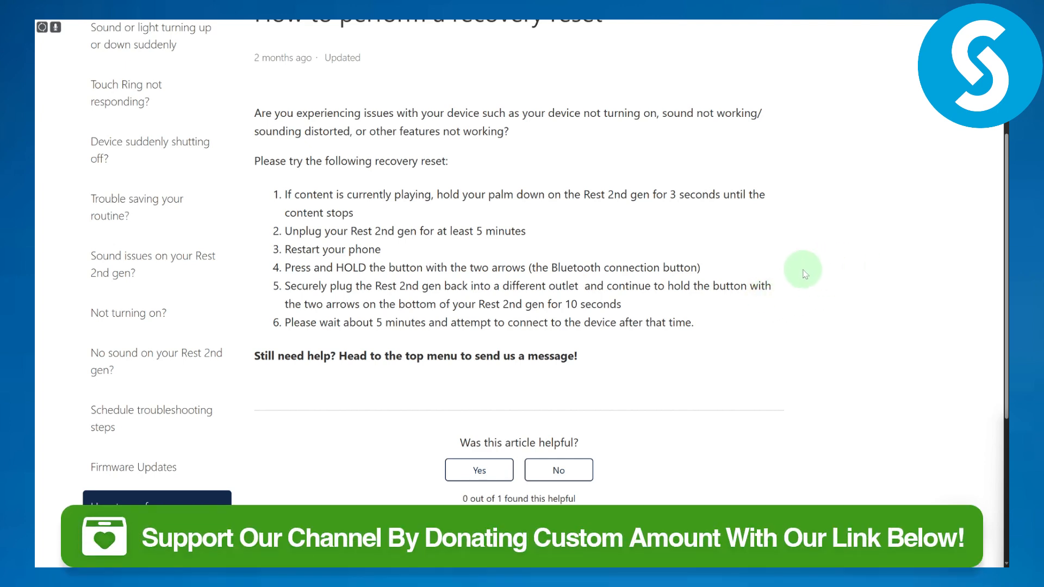
- Scroll the recovery reset article down to show all six steps and Related articles
scroll(down, 3)
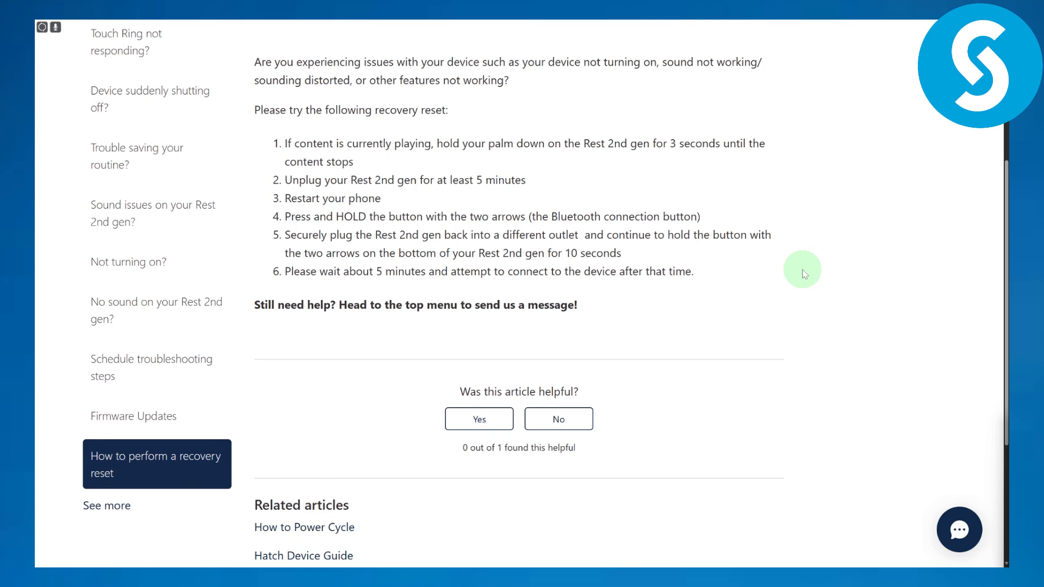
mouse_move(806, 203)
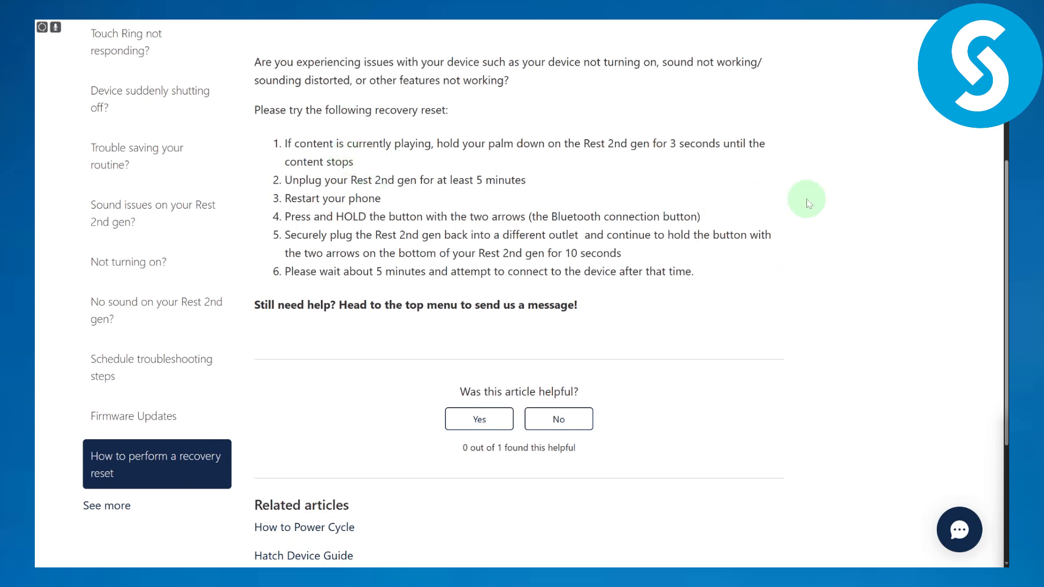
mouse_move(748, 189)
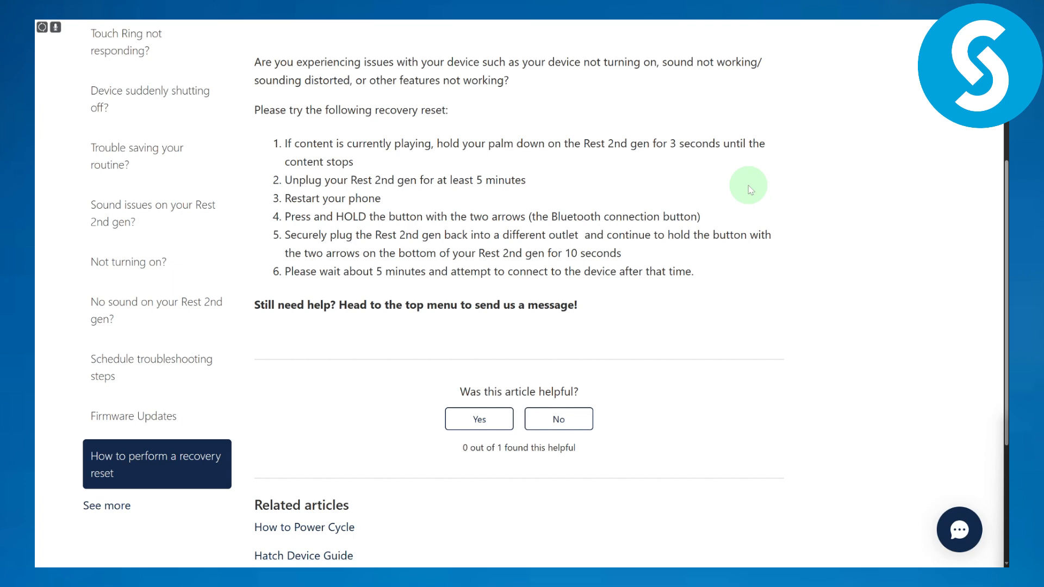
mouse_move(394, 194)
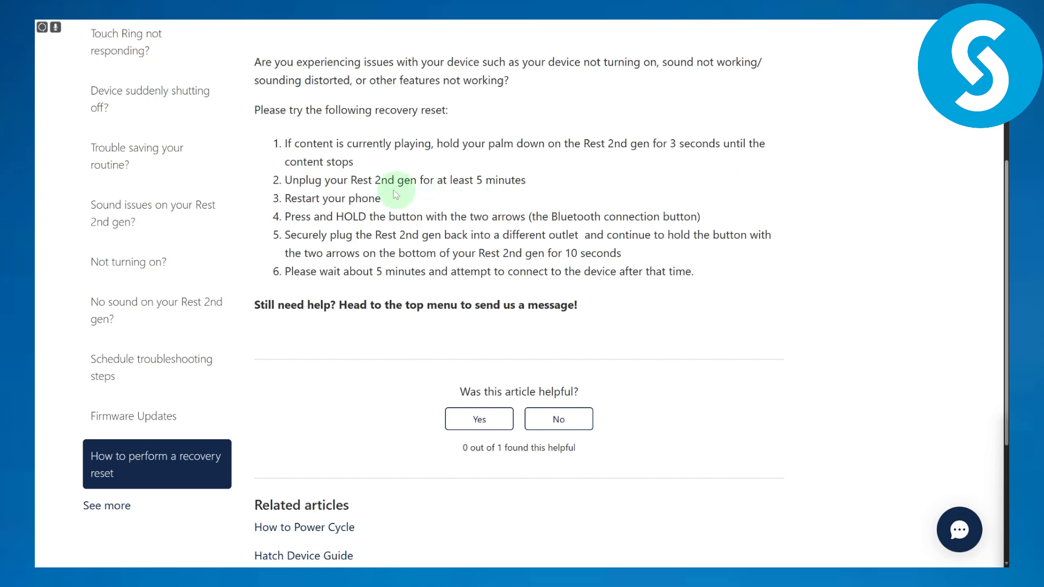
mouse_move(376, 181)
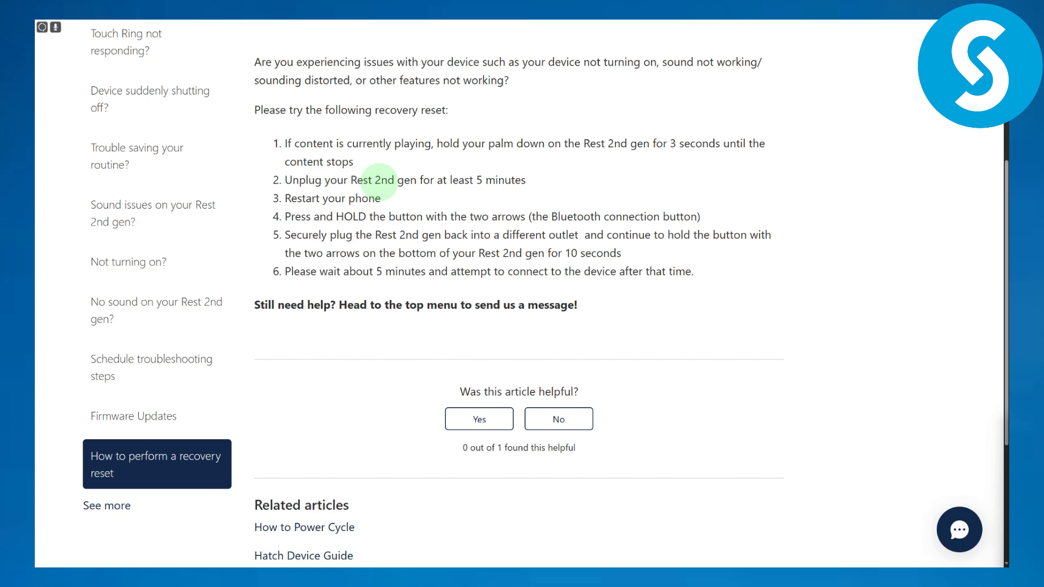
mouse_move(501, 195)
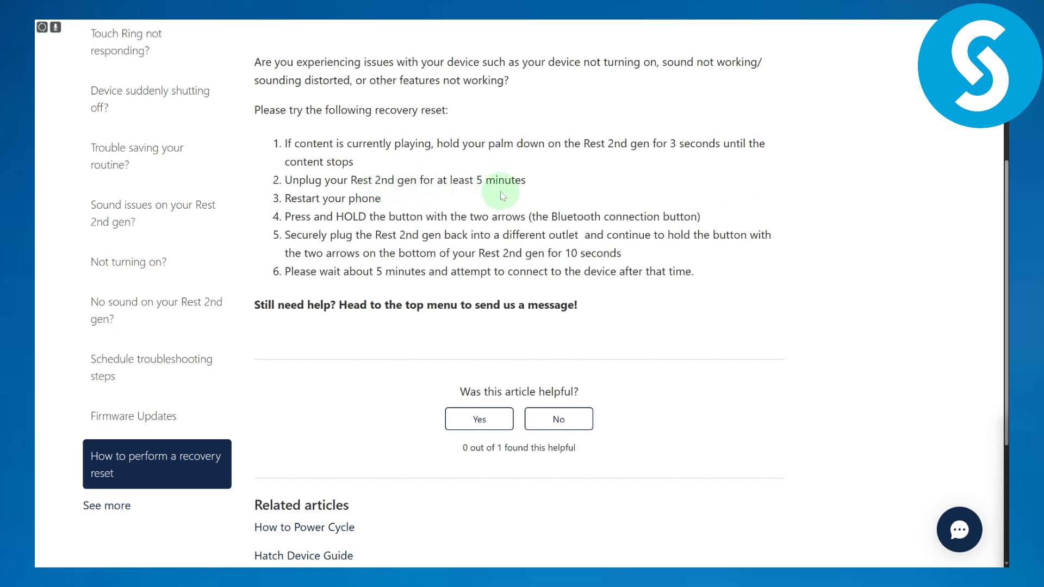
mouse_move(389, 201)
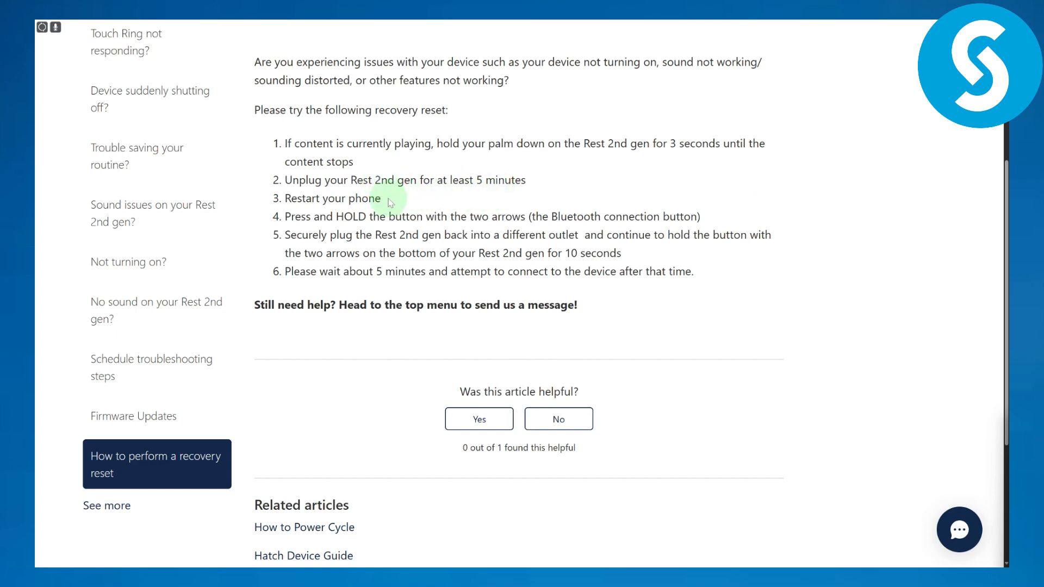
mouse_move(531, 236)
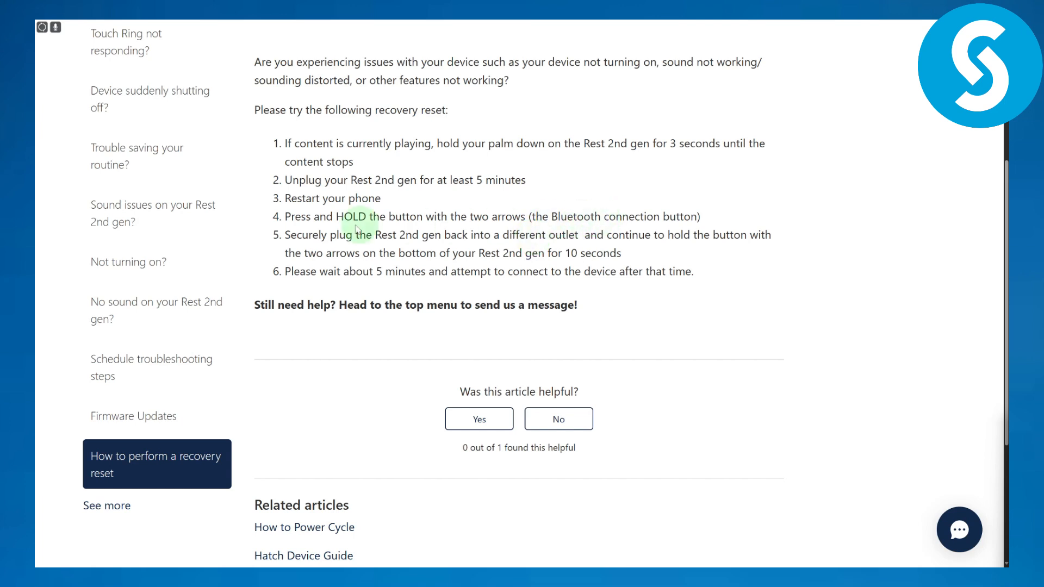
mouse_move(458, 257)
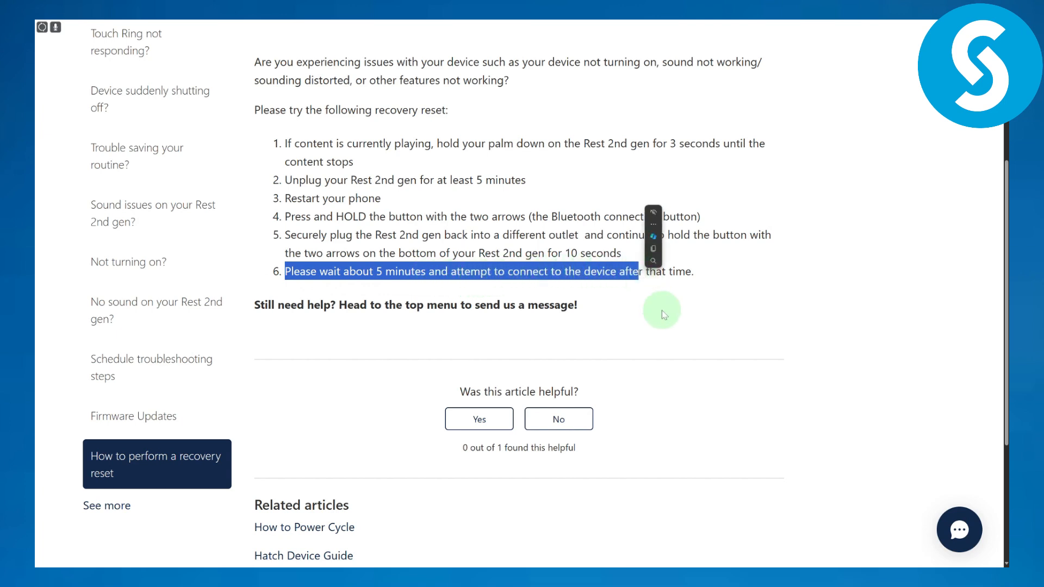
click(661, 310)
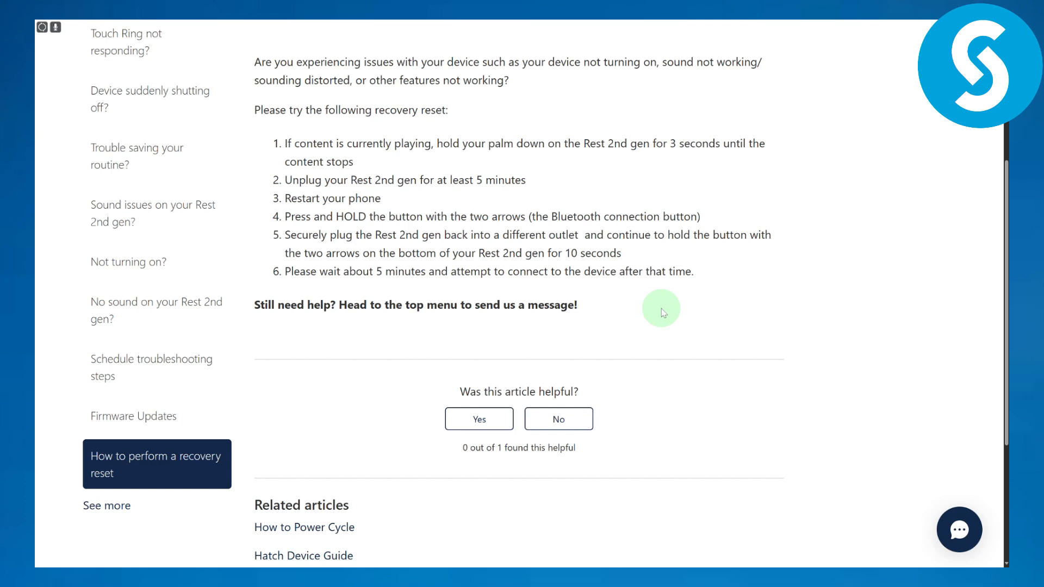